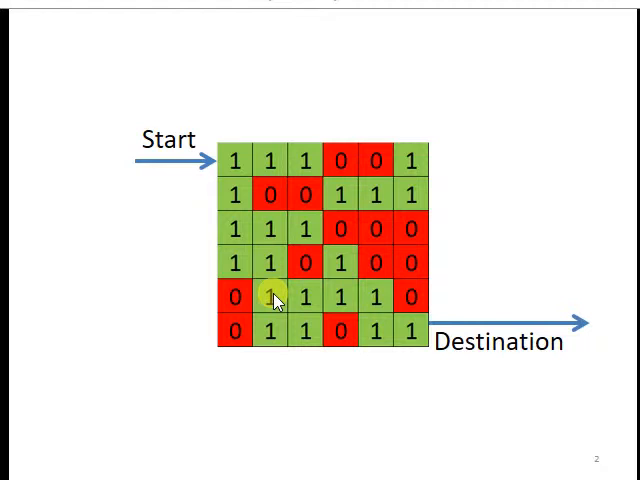
mouse_move(237, 157)
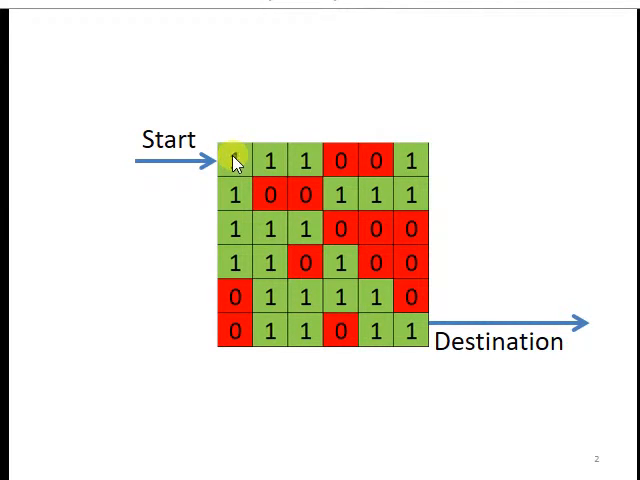
mouse_move(410, 325)
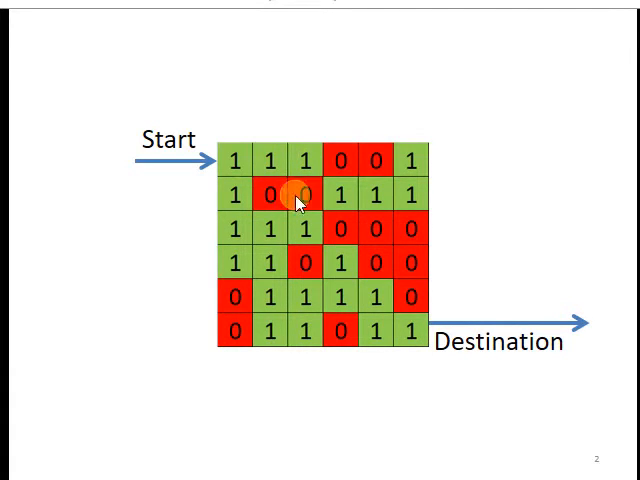
mouse_move(195, 230)
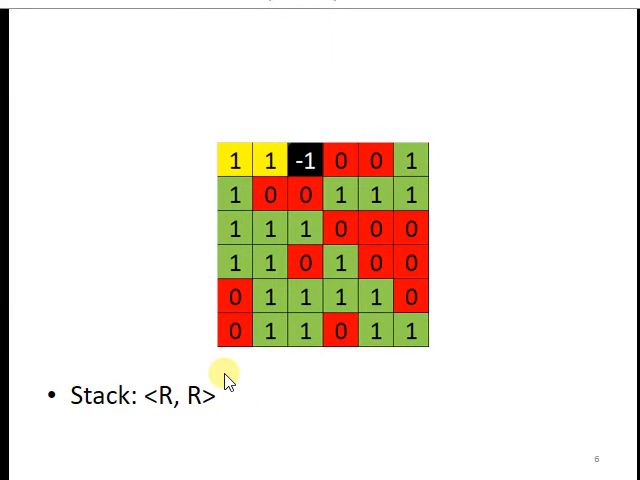
mouse_move(278, 165)
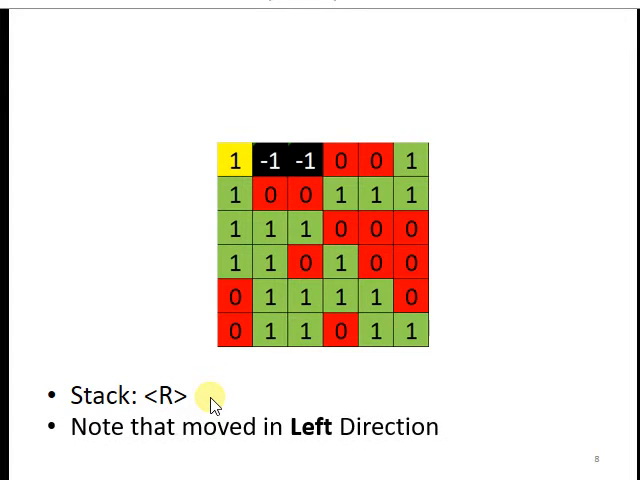
mouse_move(243, 323)
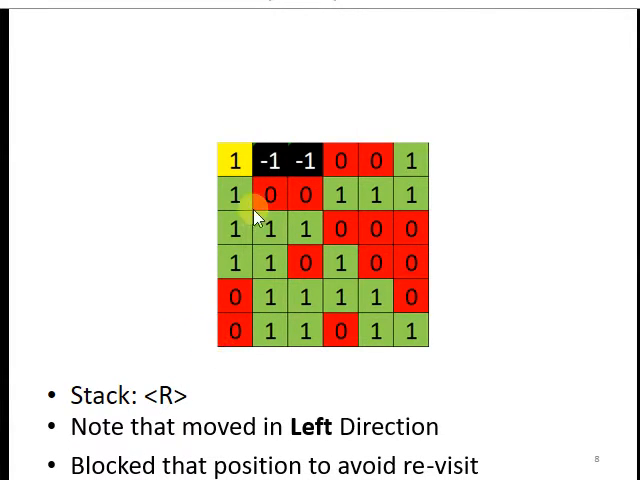
mouse_move(250, 365)
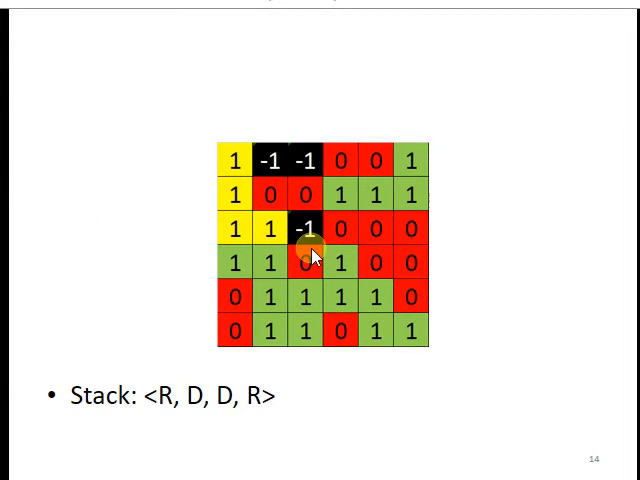
mouse_move(308, 232)
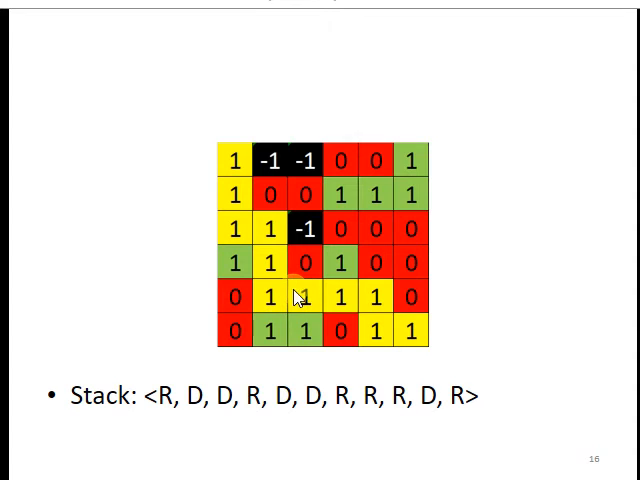
mouse_move(385, 335)
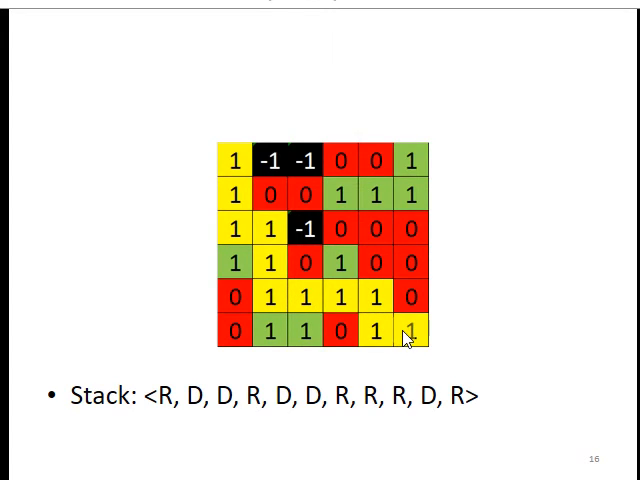
mouse_move(360, 297)
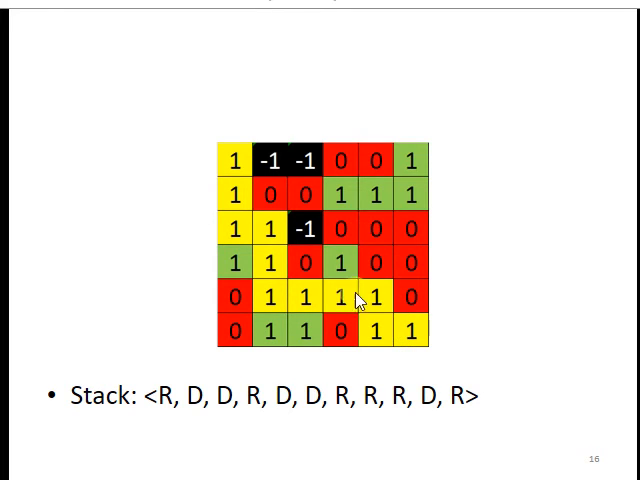